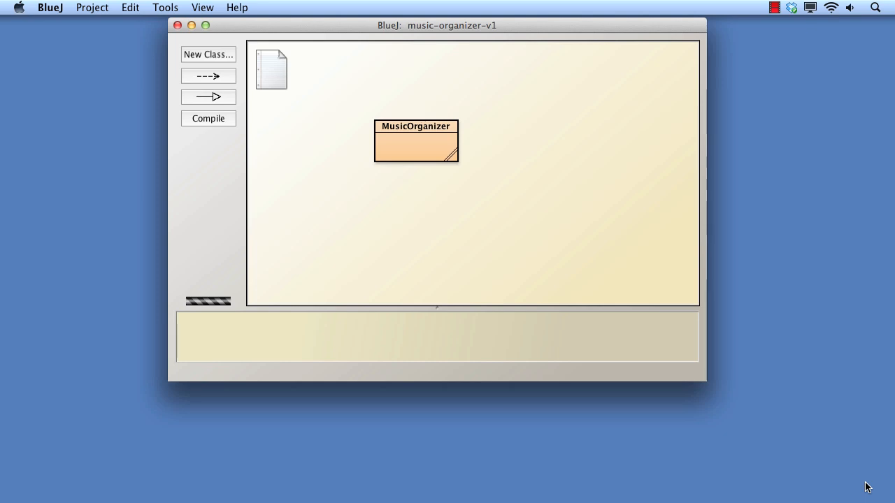
{"action": "mouse_move", "coordinate": [588, 280]}
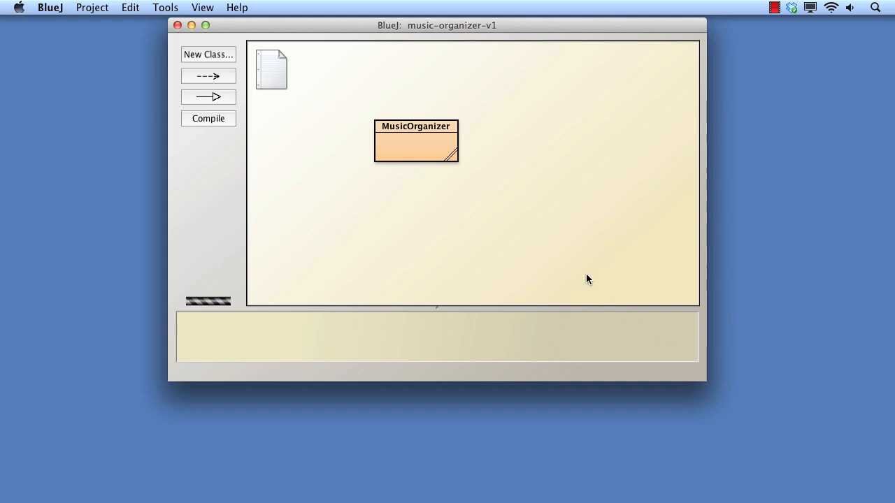
{"action": "mouse_move", "coordinate": [420, 148]}
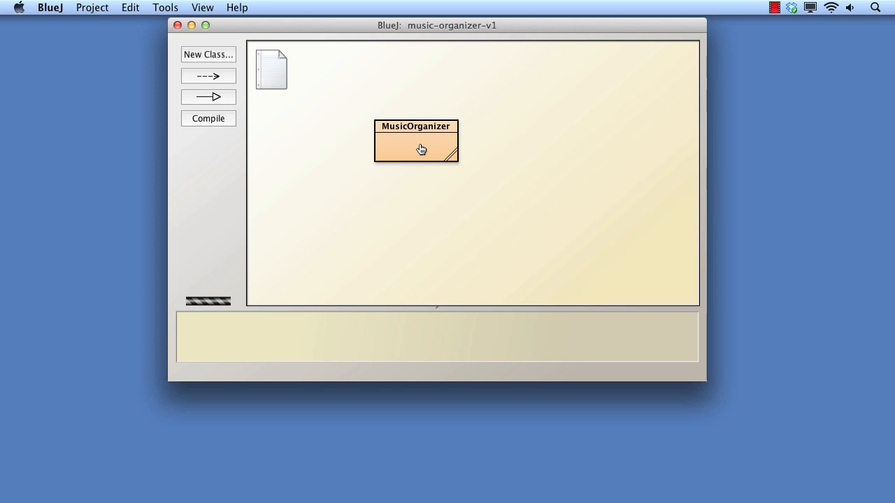
Step: Open MusicOrganizer's source and scroll through the listAllFiles loop methods to the Iterator version and addFile
{"action": "double_click", "coordinate": [417, 143]}
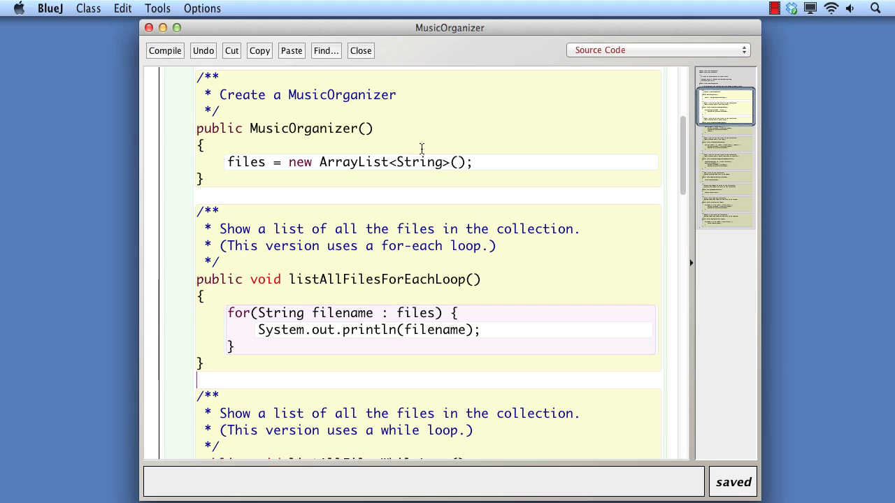
{"action": "mouse_move", "coordinate": [534, 266]}
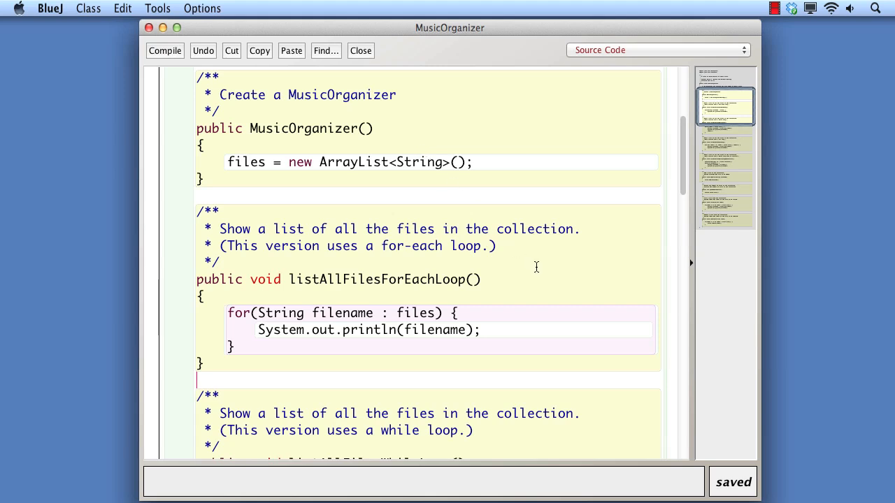
{"action": "scroll", "scroll_direction": "down", "scroll_amount": 3}
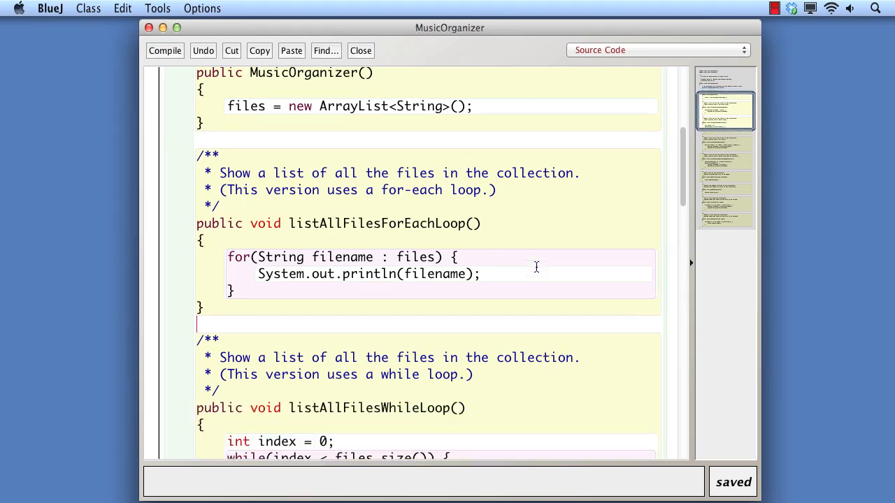
{"action": "scroll", "scroll_direction": "down", "scroll_amount": 3}
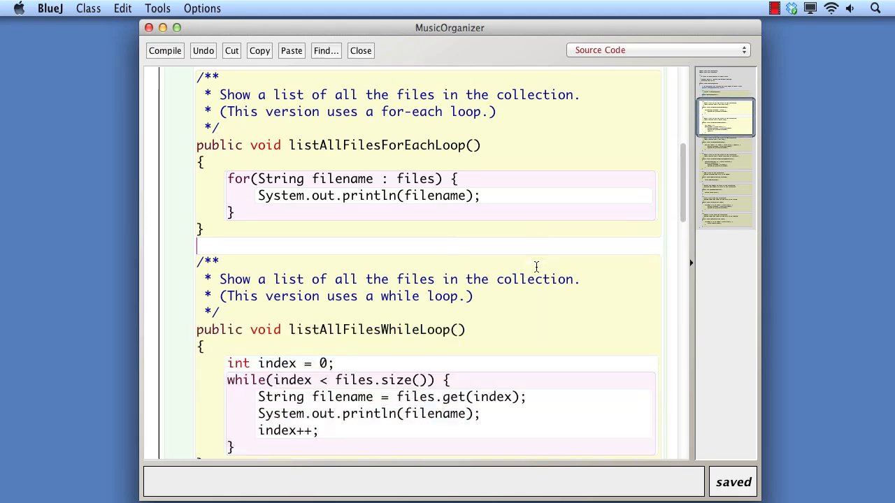
{"action": "scroll", "scroll_direction": "down", "scroll_amount": 3}
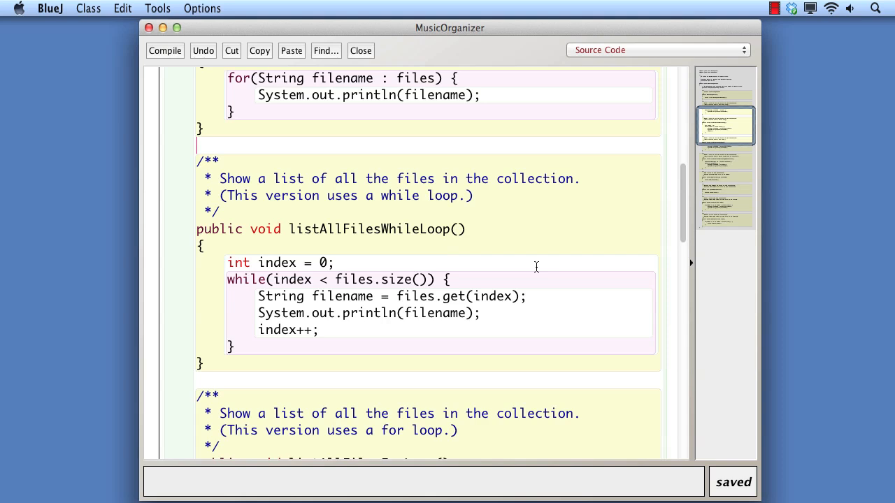
{"action": "scroll", "scroll_direction": "down", "scroll_amount": 3}
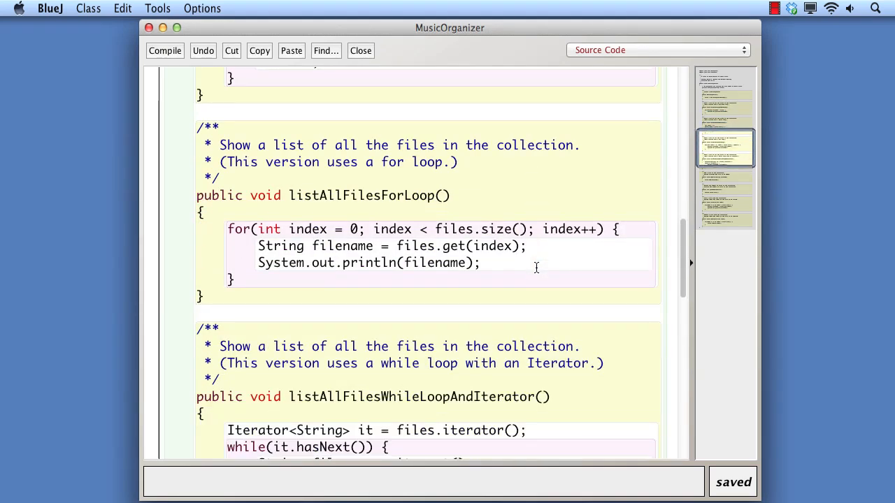
{"action": "scroll", "scroll_direction": "down", "scroll_amount": 3}
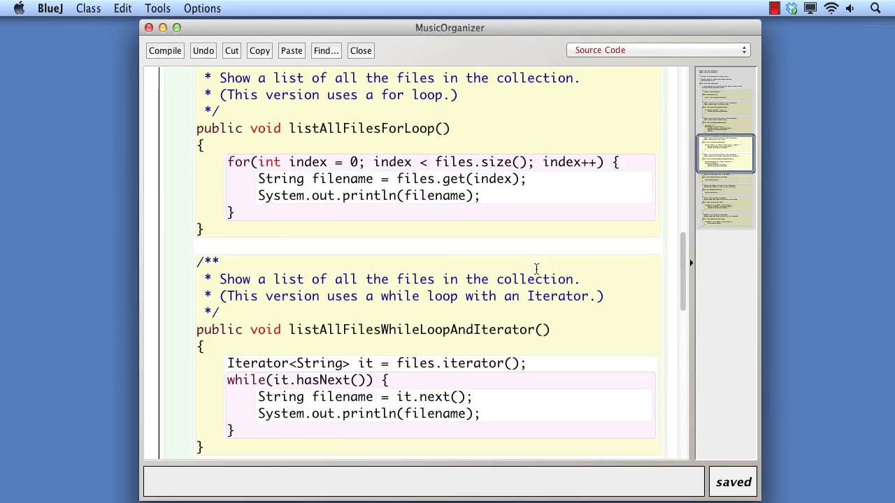
{"action": "scroll", "scroll_direction": "down", "scroll_amount": 3}
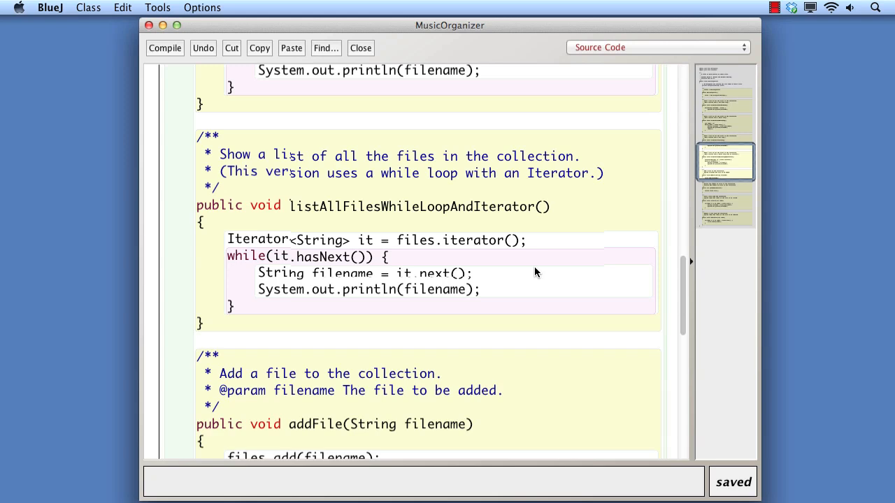
{"action": "scroll", "scroll_direction": "up", "scroll_amount": 3}
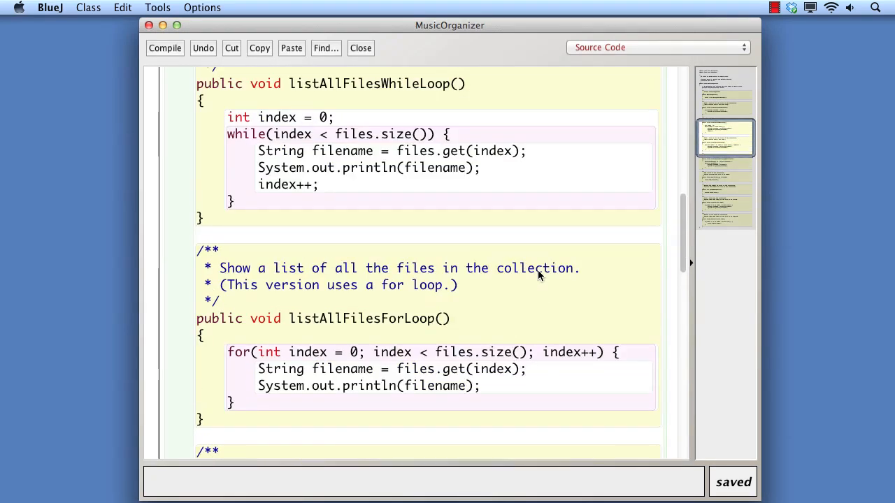
{"action": "scroll", "scroll_direction": "up", "scroll_amount": 3}
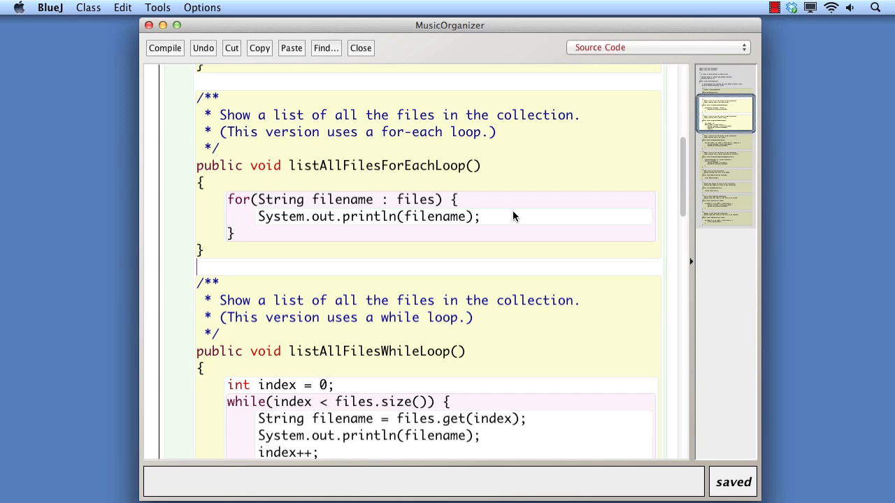
{"action": "scroll", "scroll_direction": "down", "scroll_amount": 3}
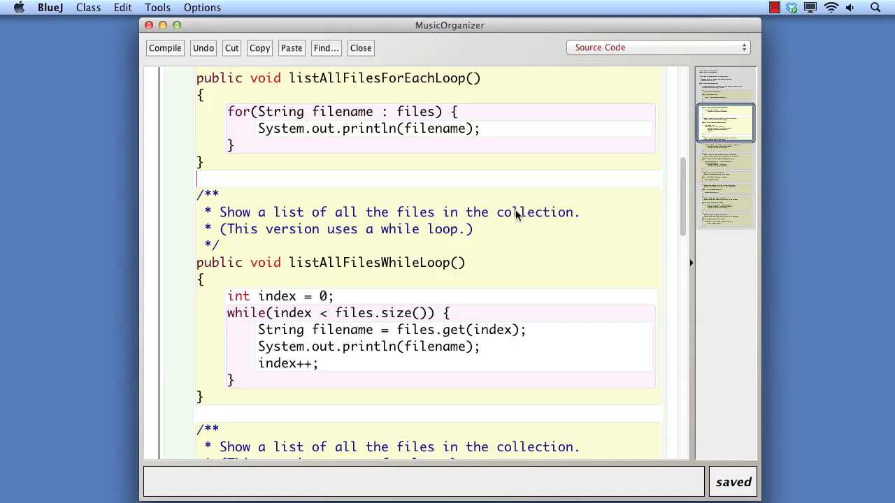
{"action": "scroll", "scroll_direction": "down", "scroll_amount": 3}
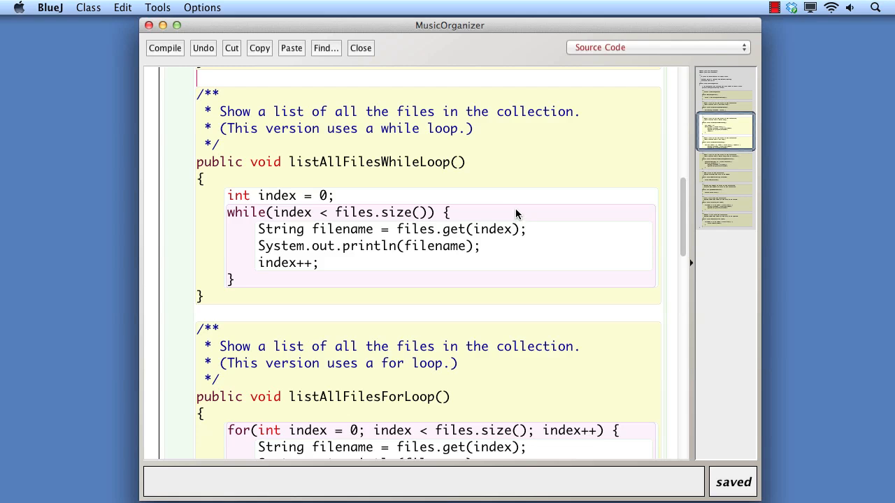
{"action": "mouse_move", "coordinate": [391, 198]}
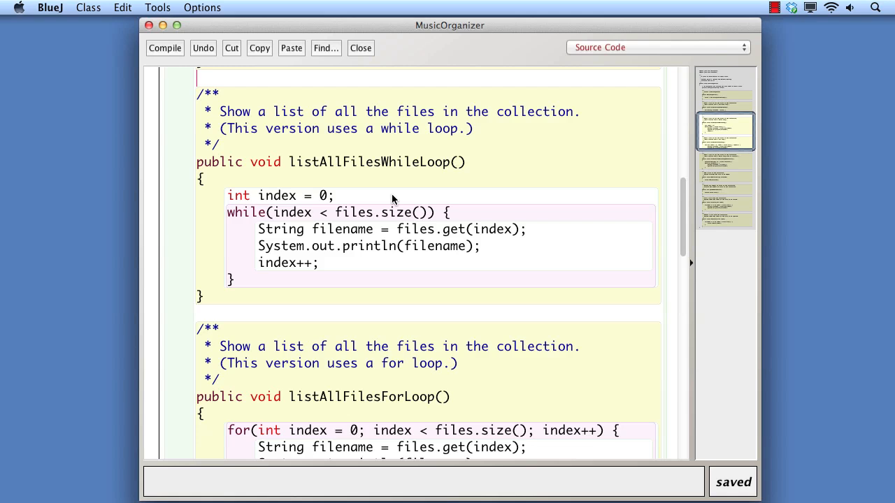
{"action": "mouse_move", "coordinate": [519, 215]}
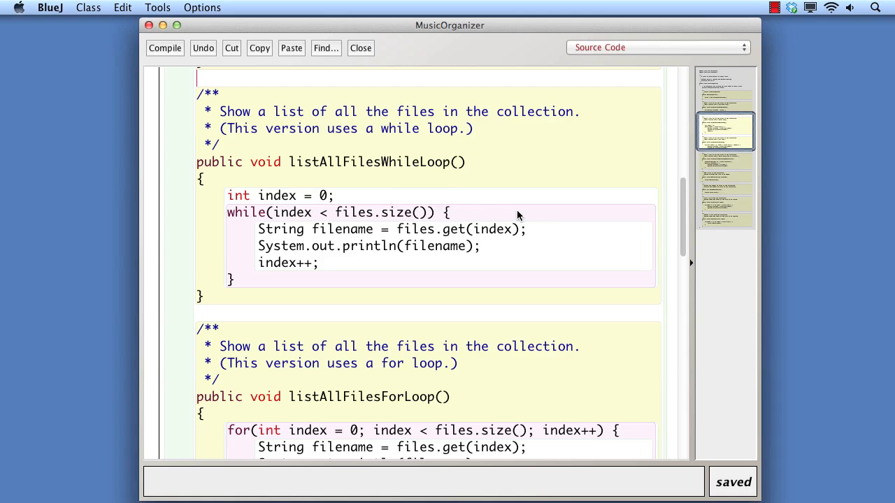
{"action": "mouse_move", "coordinate": [548, 232]}
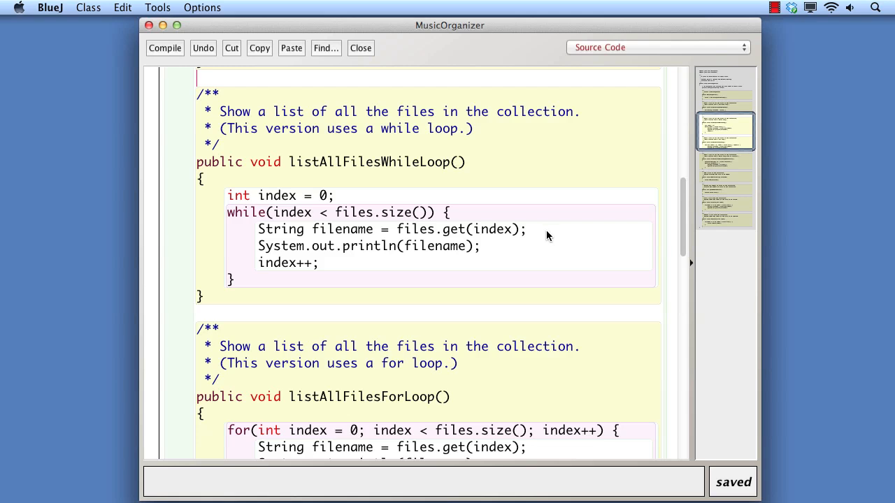
{"action": "mouse_move", "coordinate": [510, 263]}
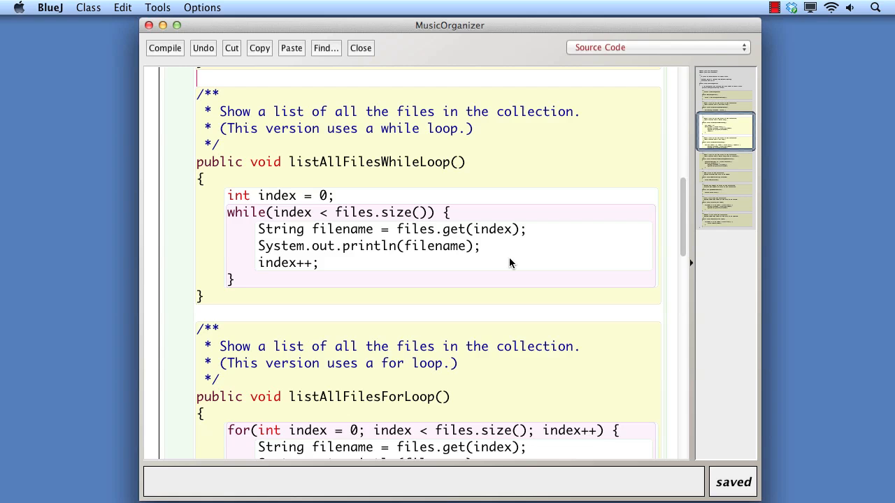
{"action": "scroll", "scroll_direction": "down", "scroll_amount": 3}
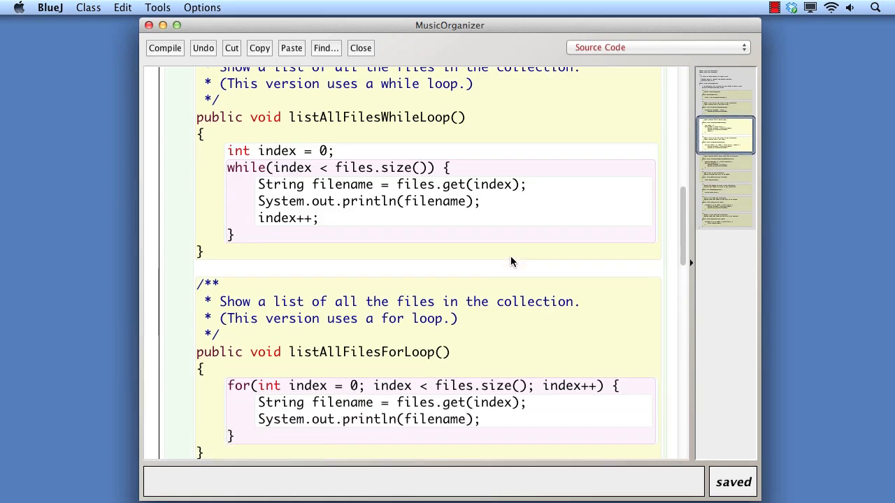
{"action": "scroll", "scroll_direction": "down", "scroll_amount": 3}
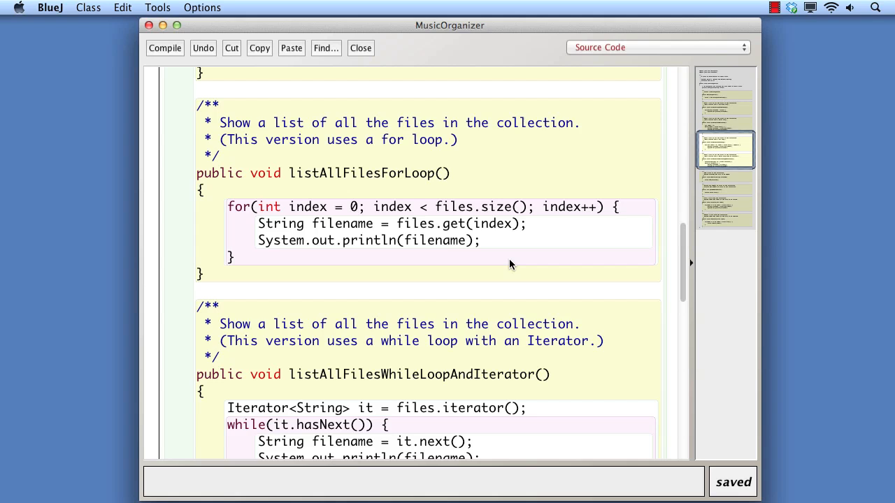
{"action": "scroll", "scroll_direction": "down", "scroll_amount": 3}
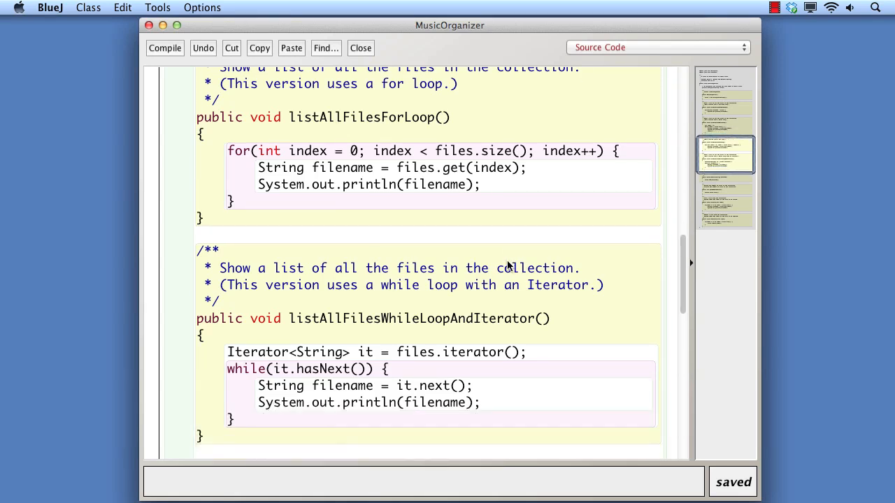
{"action": "scroll", "scroll_direction": "down", "scroll_amount": 3}
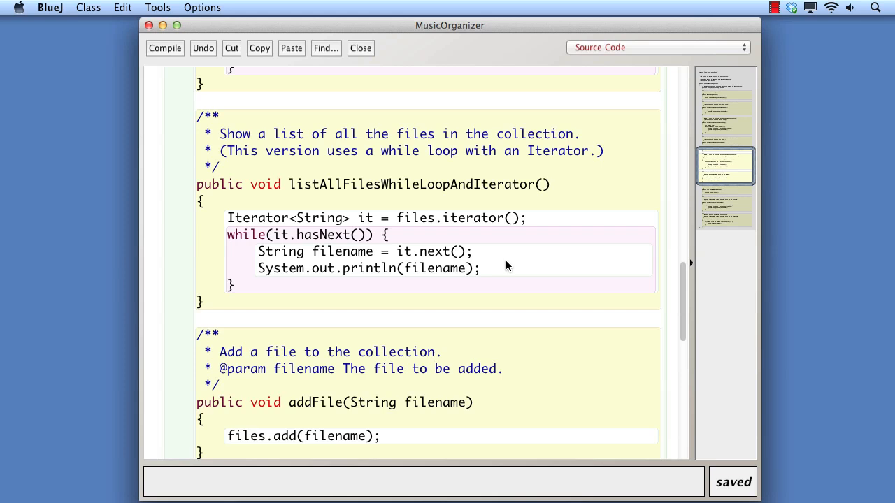
{"action": "left_click", "coordinate": [361, 48]}
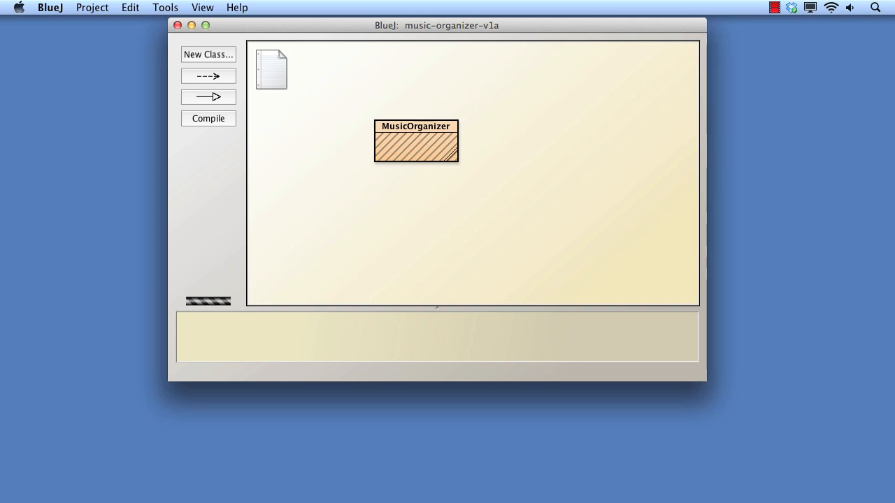
{"action": "mouse_move", "coordinate": [429, 186]}
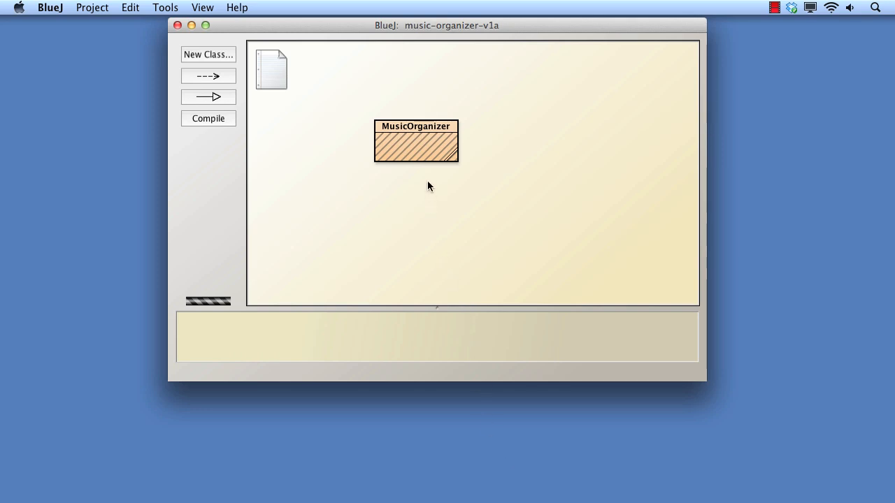
Step: Open MusicOrganizer's source at containsFileForEachLoop and bring containsFileWhileLoop into view below it
{"action": "double_click", "coordinate": [415, 142]}
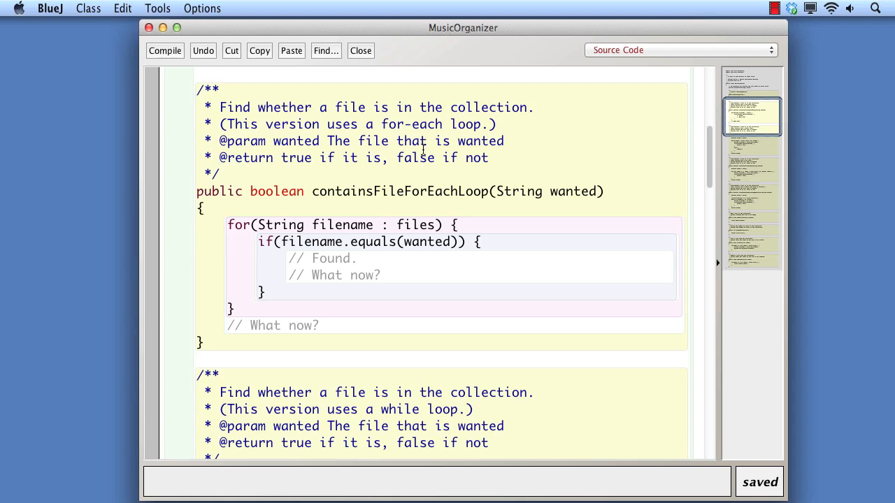
{"action": "mouse_move", "coordinate": [437, 259]}
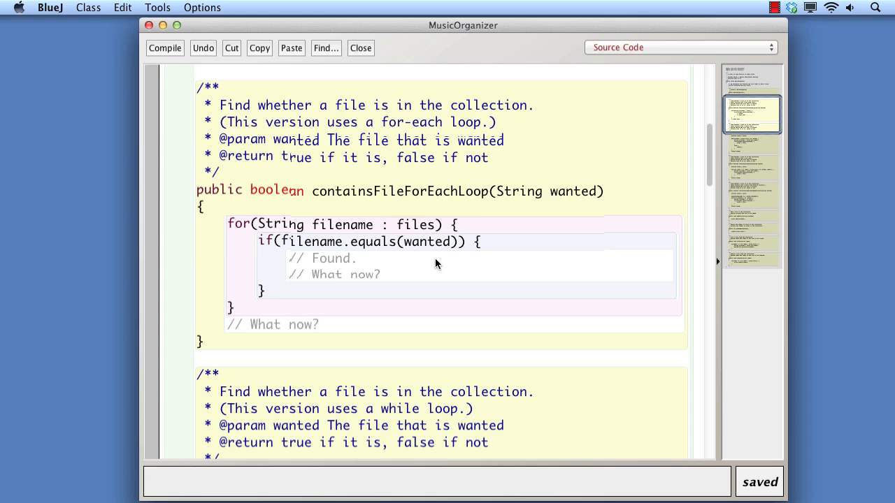
{"action": "scroll", "scroll_direction": "down", "scroll_amount": 3}
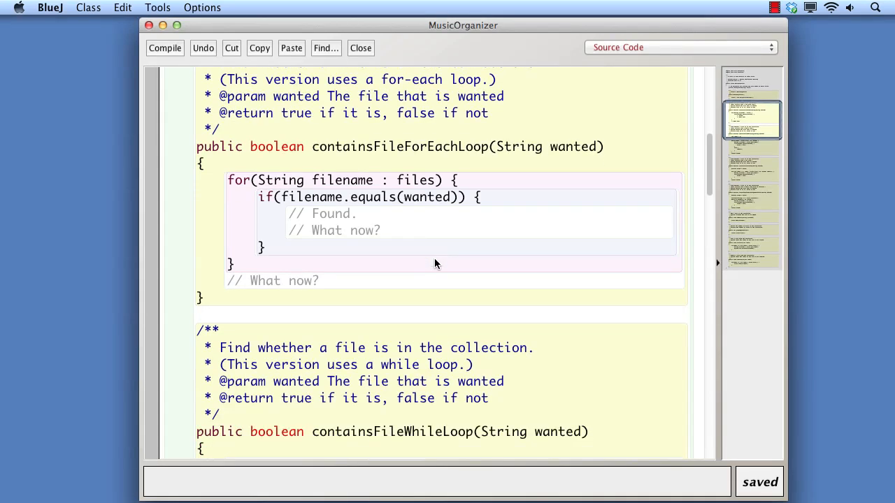
Step: Scroll to review containsFileWhileLoop's index-and-found loop, revealing containsFileForLoop below
{"action": "scroll", "scroll_direction": "down", "scroll_amount": 3}
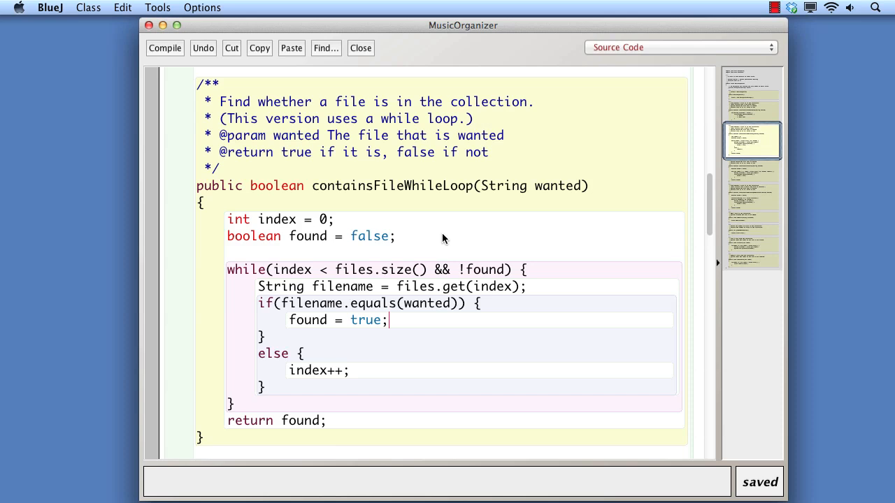
{"action": "mouse_move", "coordinate": [431, 307]}
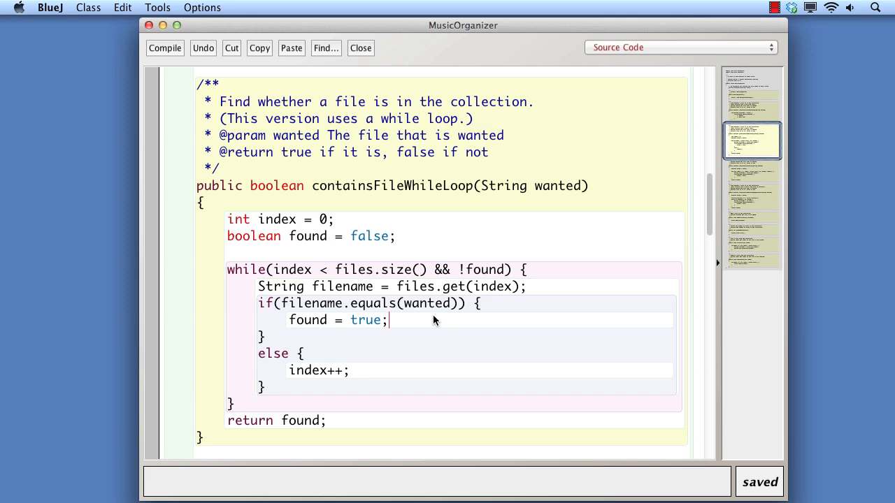
{"action": "scroll", "scroll_direction": "down", "scroll_amount": 3}
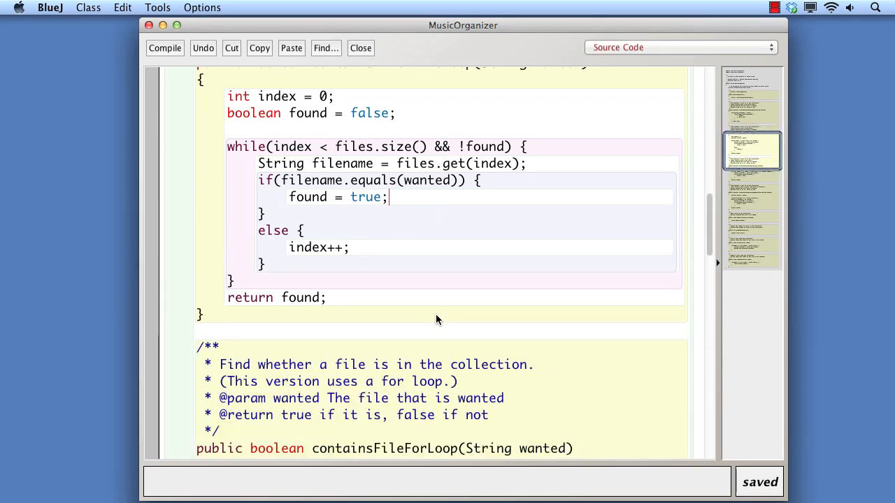
Step: Scroll to review containsFileForLoop's found-flag for loop, with containsFileWhileLoopAndIterator beneath
{"action": "scroll", "scroll_direction": "down", "scroll_amount": 3}
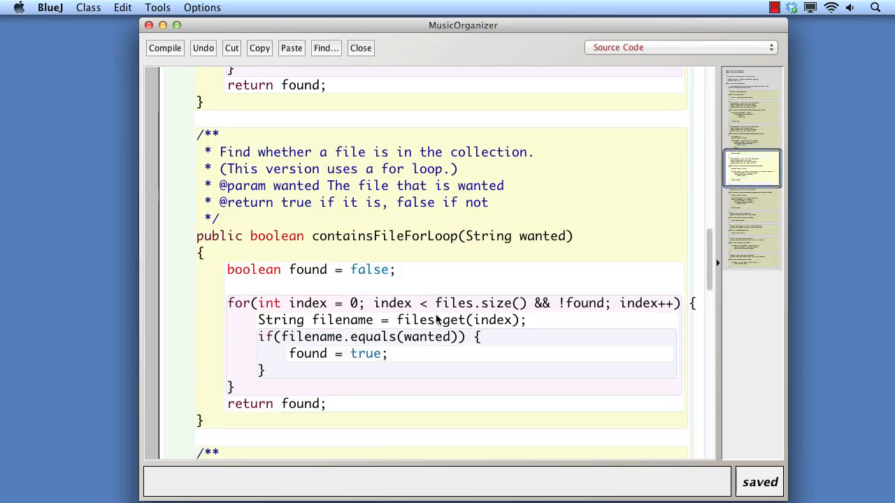
{"action": "scroll", "scroll_direction": "down", "scroll_amount": 3}
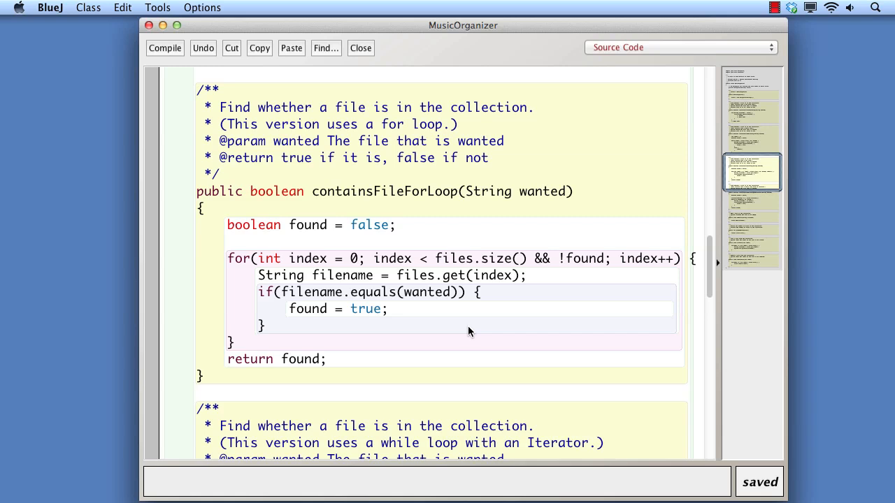
{"action": "mouse_move", "coordinate": [638, 279]}
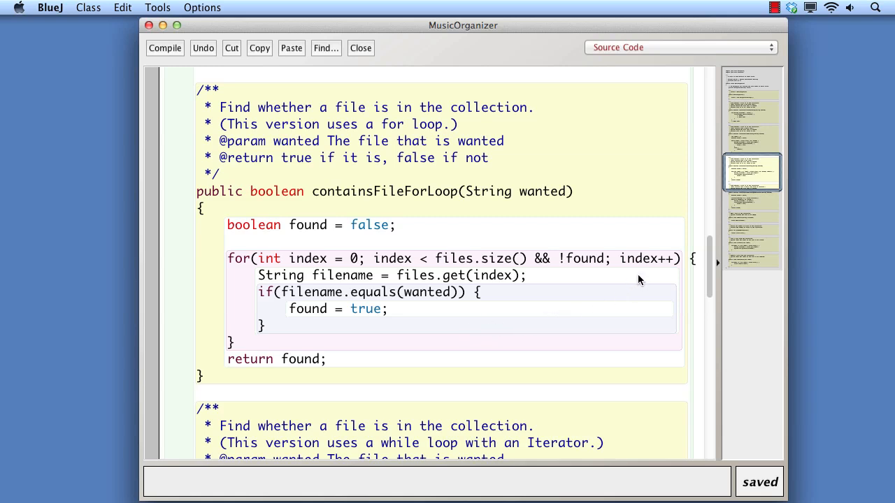
{"action": "mouse_move", "coordinate": [628, 280]}
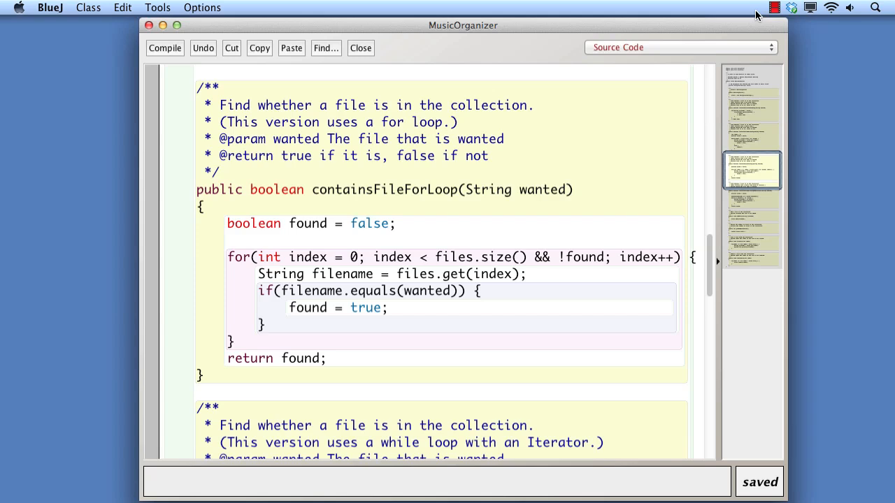
{"action": "scroll", "scroll_direction": "down", "scroll_amount": 3}
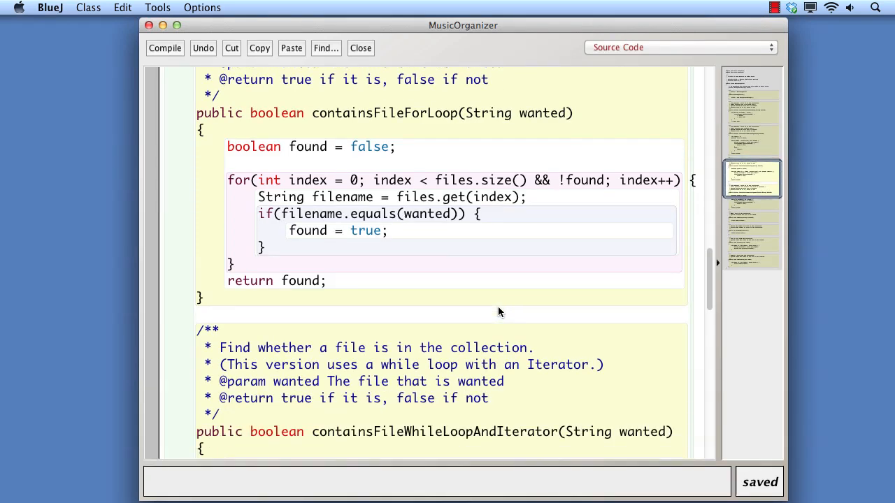
Step: Scroll through containsFileWhileLoopAndIterator and return to containsFileForEachLoop
{"action": "scroll", "scroll_direction": "down", "scroll_amount": 3}
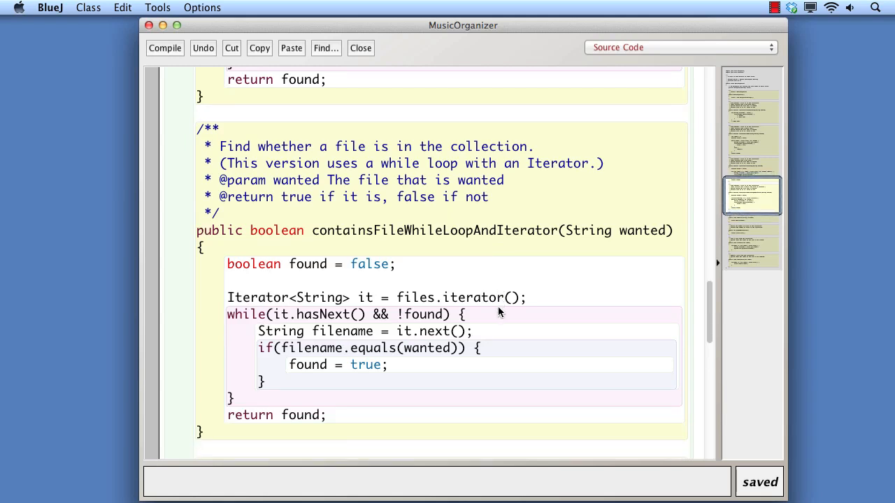
{"action": "scroll", "scroll_direction": "down", "scroll_amount": 3}
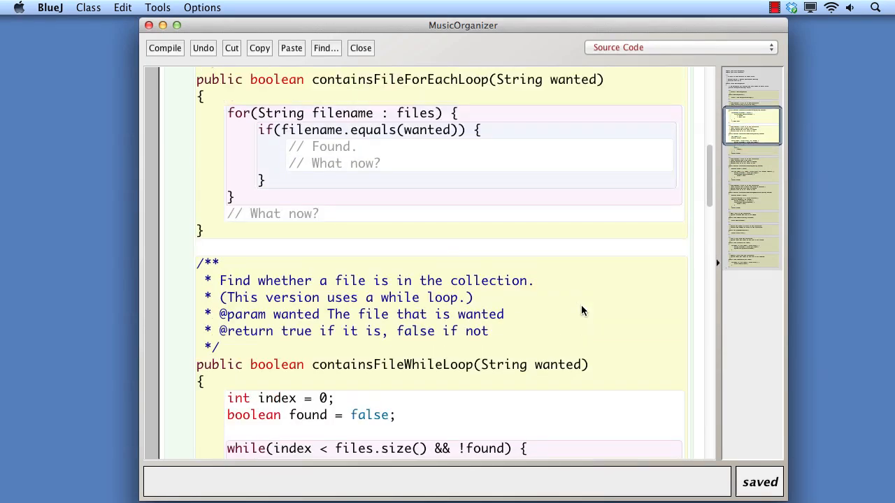
{"action": "scroll", "scroll_direction": "up", "scroll_amount": 3}
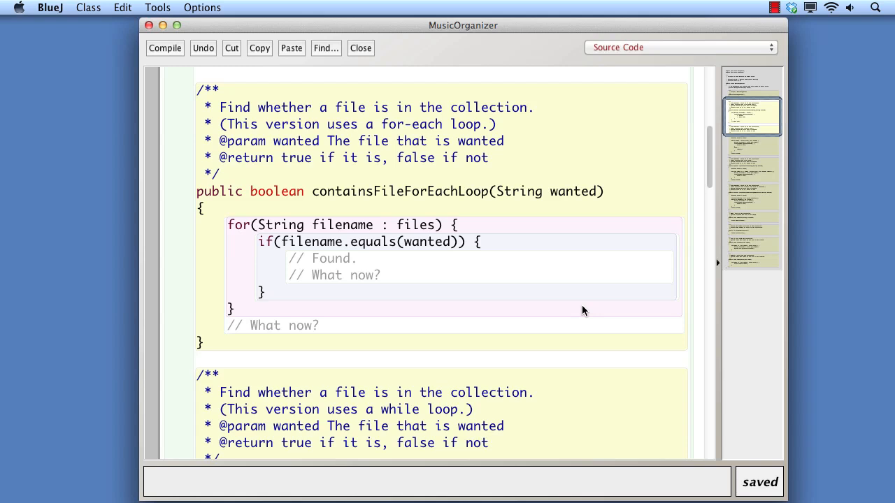
{"action": "scroll", "scroll_direction": "down", "scroll_amount": 3}
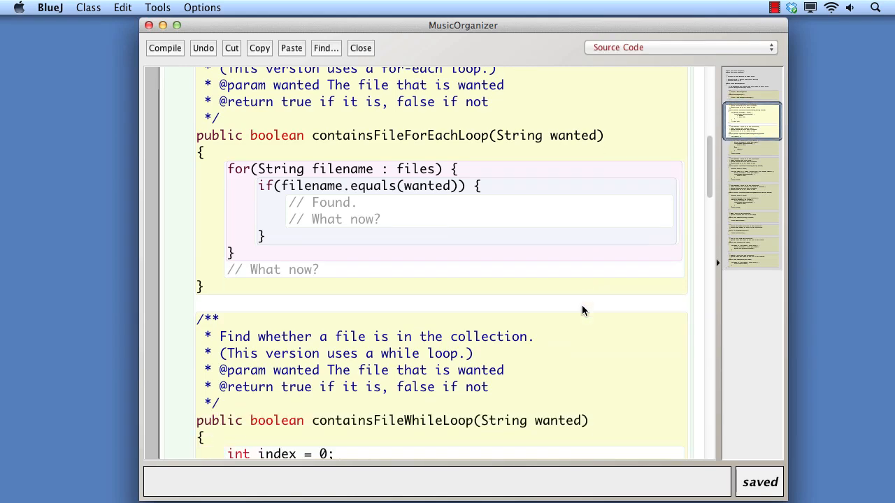
Step: Scroll past the completed containsFileWhileLoop to the start of containsFileForLoop
{"action": "scroll", "scroll_direction": "down", "scroll_amount": 3}
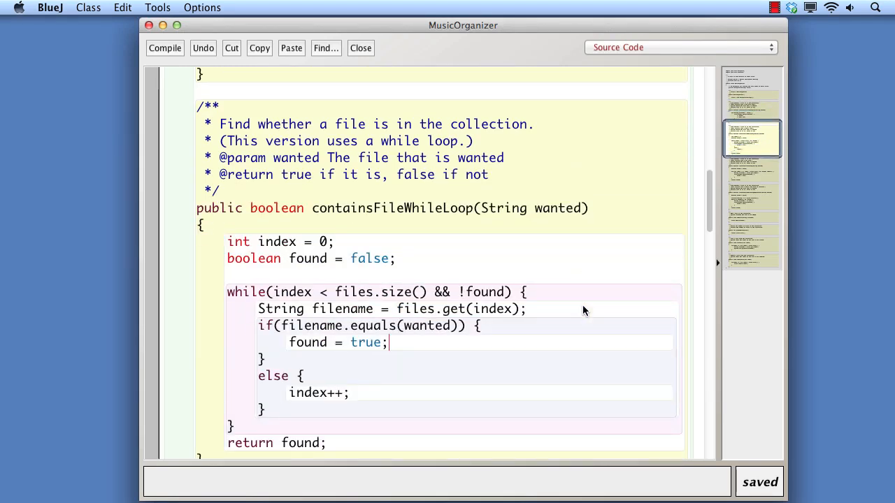
{"action": "scroll", "scroll_direction": "down", "scroll_amount": 3}
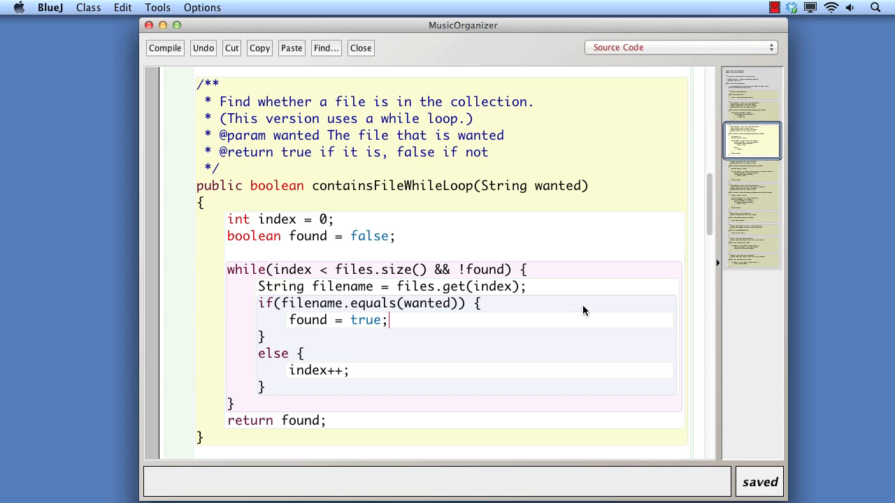
{"action": "scroll", "scroll_direction": "down", "scroll_amount": 3}
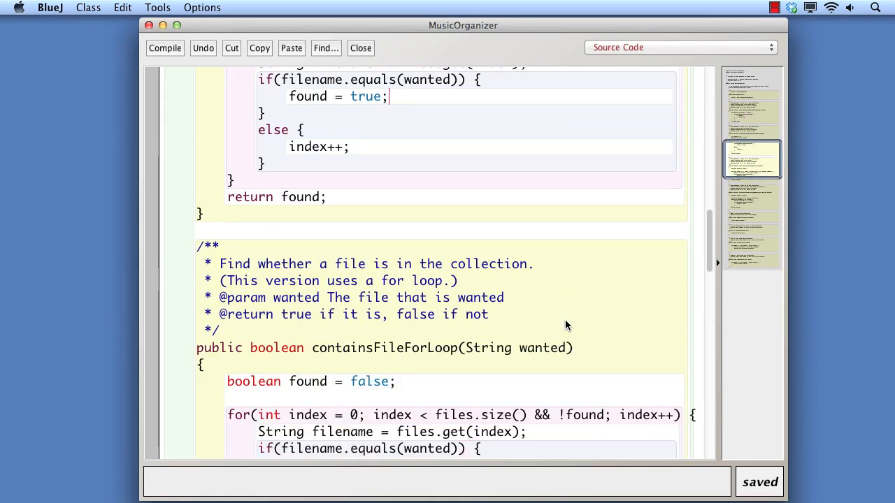
Step: Scroll to containsFileWhileLoopAndIterator's Iterator search loop, with addFile starting below
{"action": "scroll", "scroll_direction": "down", "scroll_amount": 3}
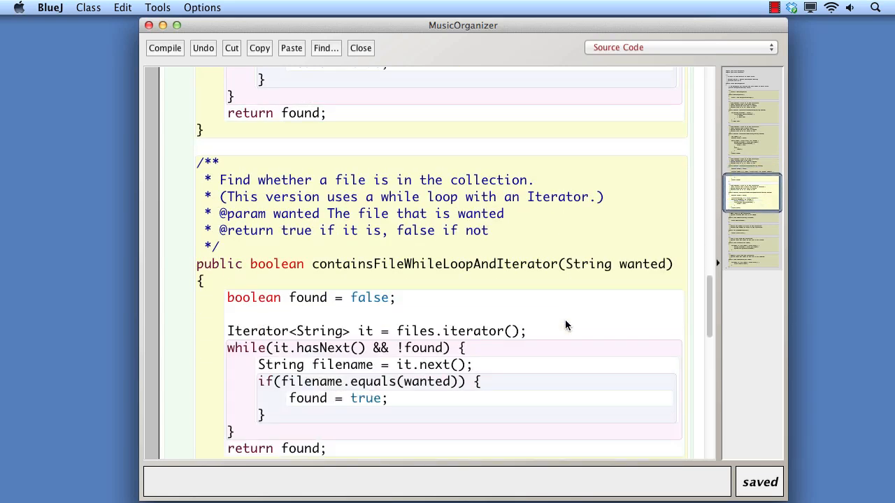
{"action": "scroll", "scroll_direction": "down", "scroll_amount": 3}
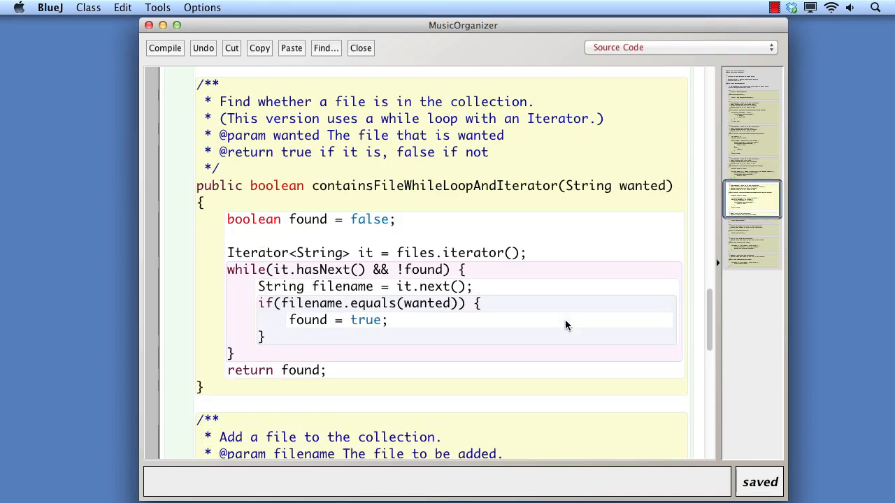